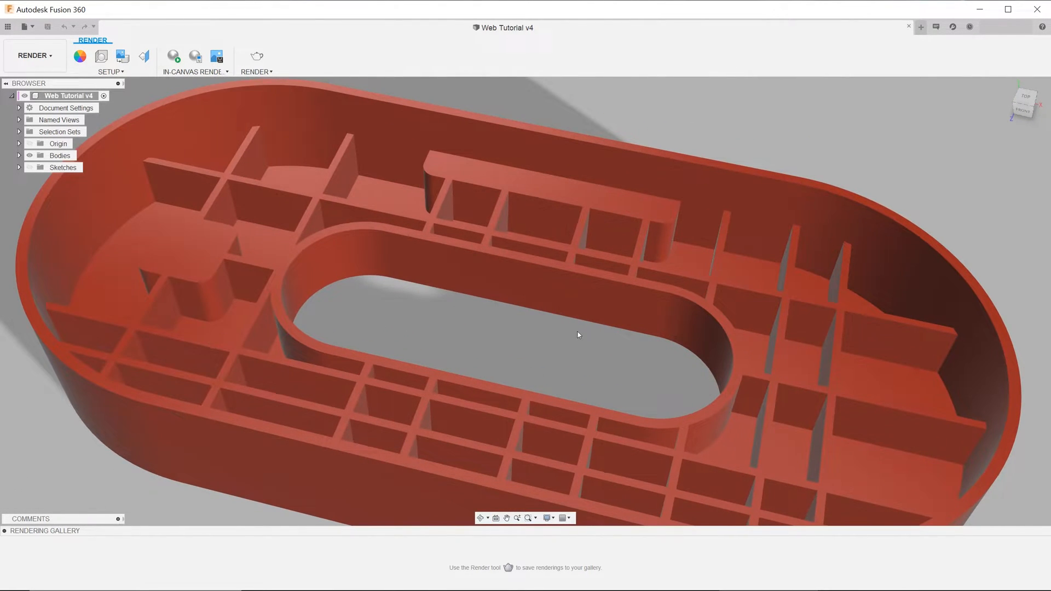
- Orbit around the ribbed housing from several sides, then switch to the Design workspace
{"action": "left_click_drag", "start_coordinate": [578, 335], "coordinate": [552, 338]}
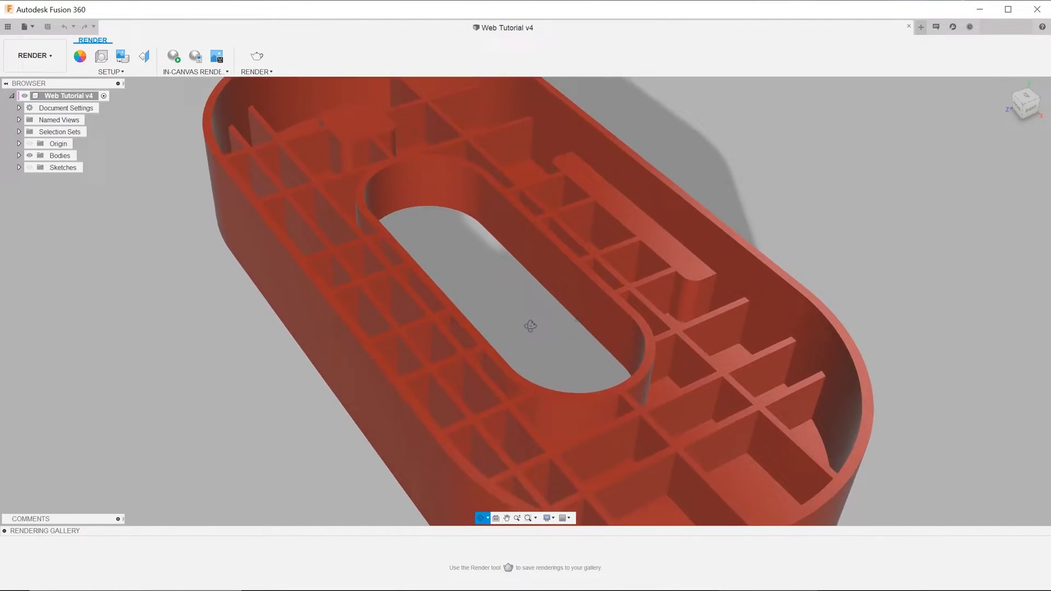
{"action": "left_click_drag", "start_coordinate": [530, 327], "coordinate": [566, 355]}
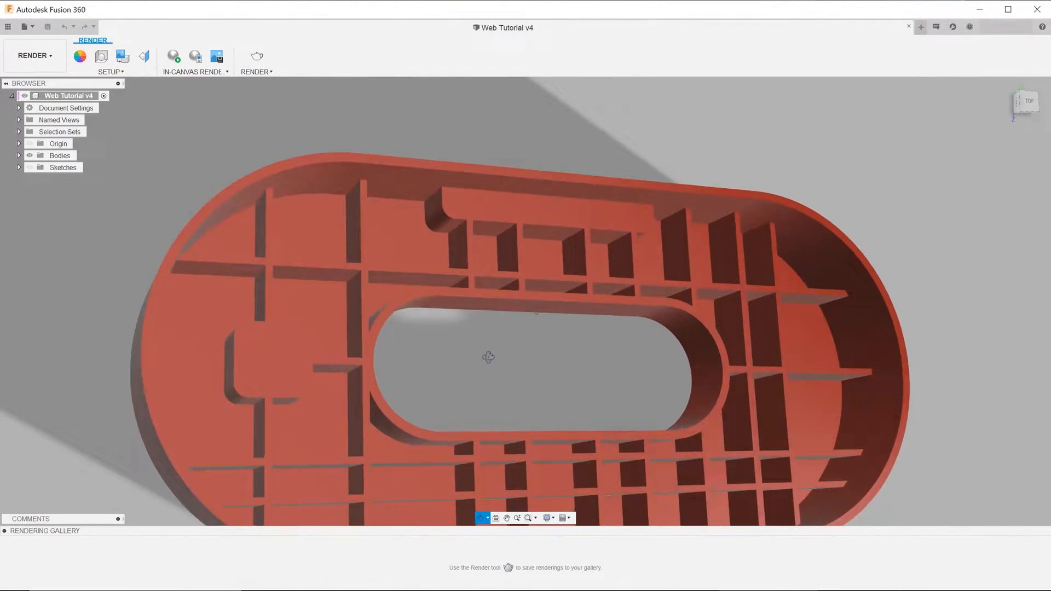
{"action": "left_click_drag", "start_coordinate": [488, 357], "coordinate": [481, 342]}
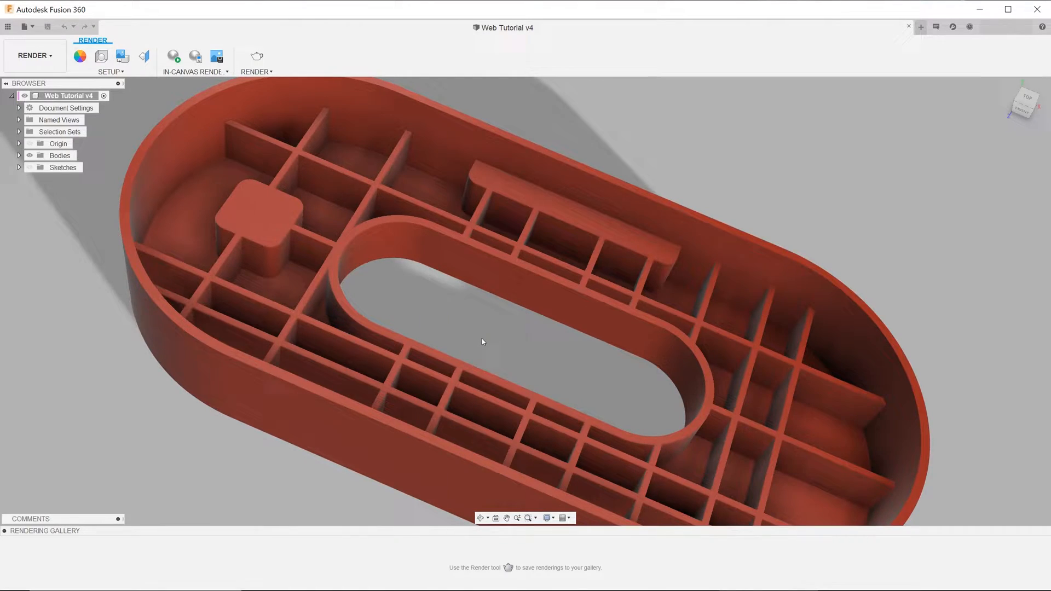
{"action": "left_click_drag", "start_coordinate": [481, 342], "coordinate": [255, 227]}
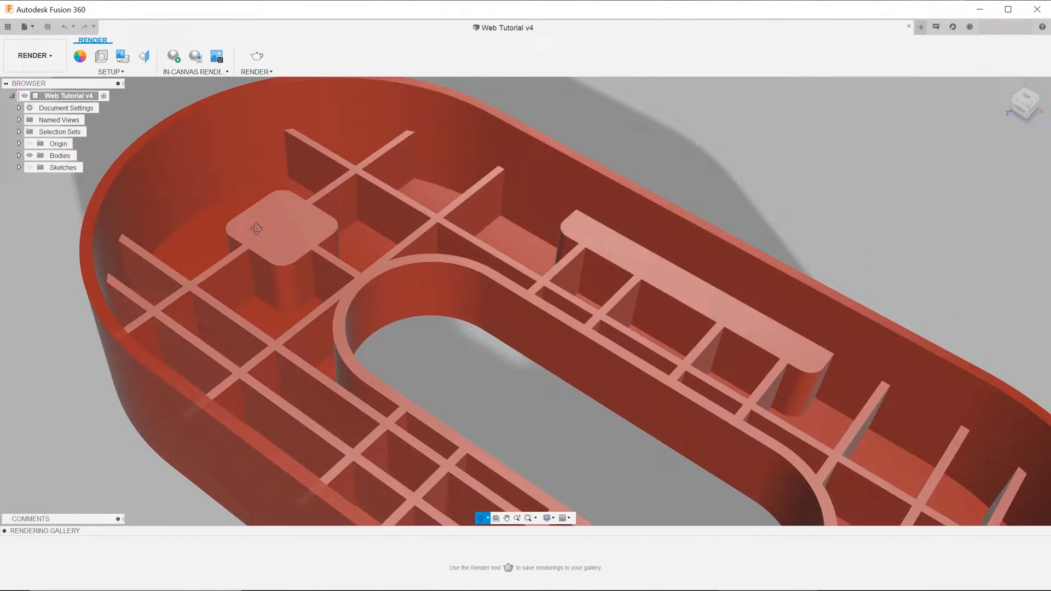
{"action": "left_click", "coordinate": [34, 55]}
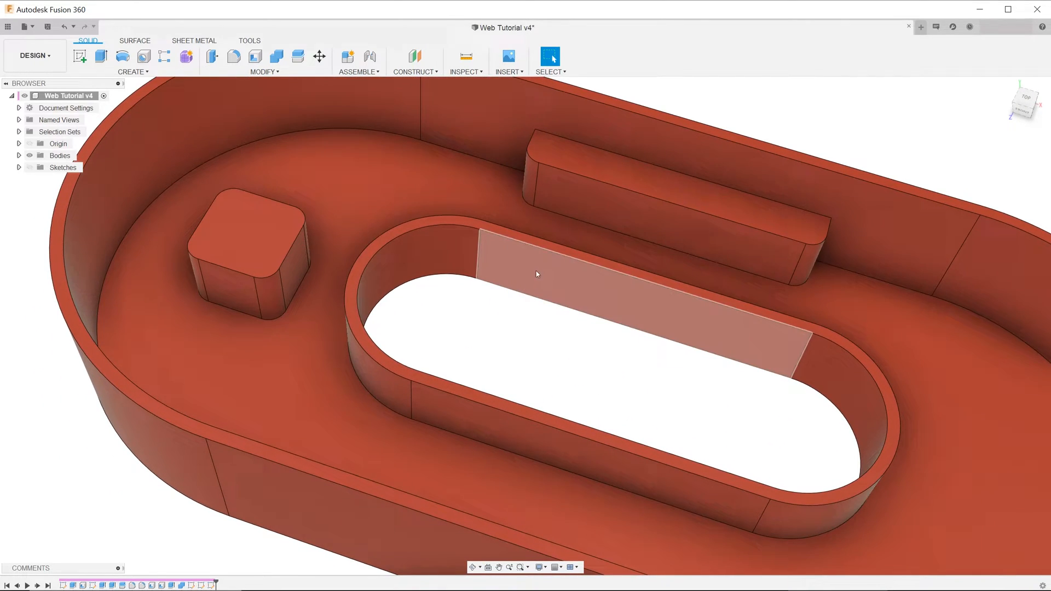
- Sketch short open rib lines on the housing floor around the central opening
{"action": "left_click", "coordinate": [536, 273]}
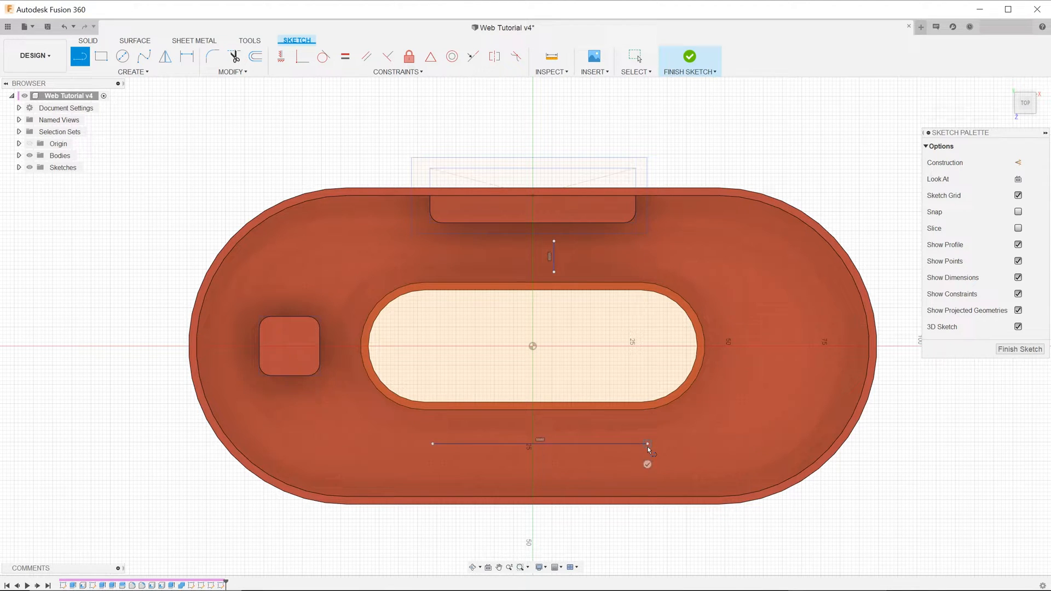
{"action": "left_click_drag", "start_coordinate": [647, 444], "coordinate": [680, 446]}
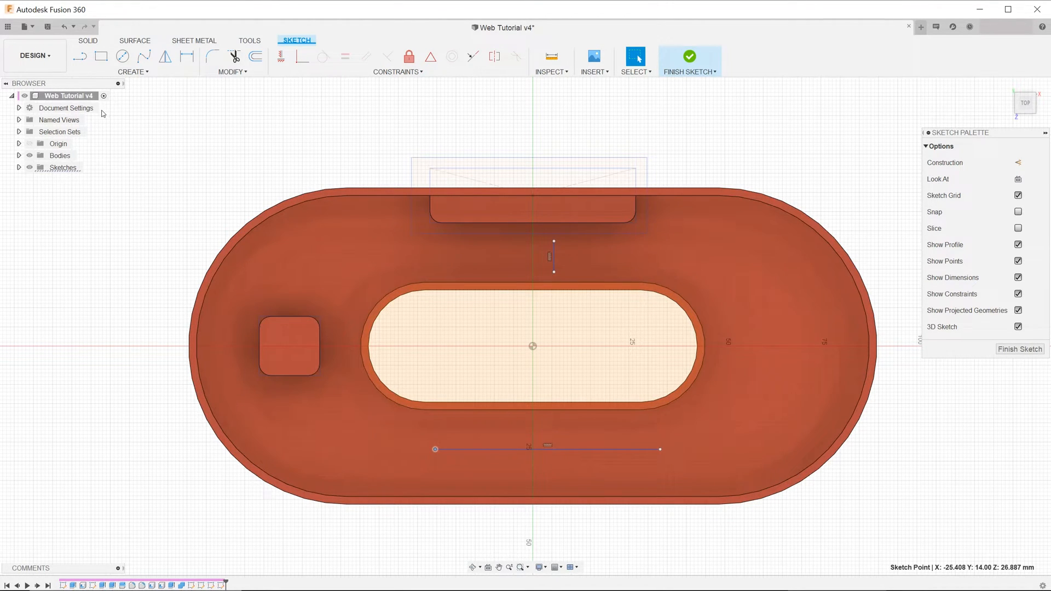
{"action": "left_click", "coordinate": [132, 72]}
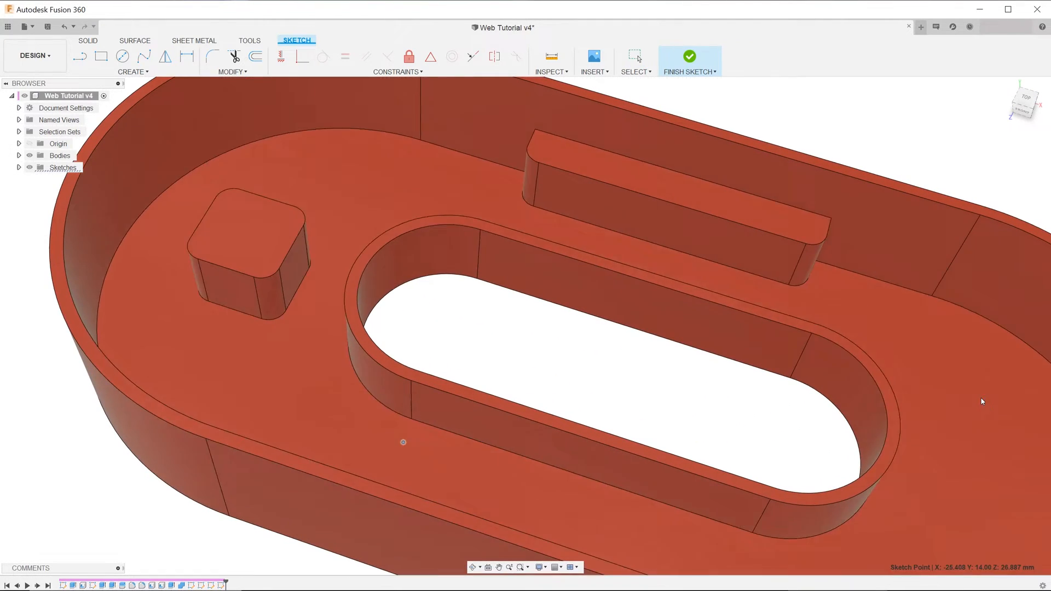
- Finish the rib sketch and bring up the Create solid features list
{"action": "left_click", "coordinate": [688, 55]}
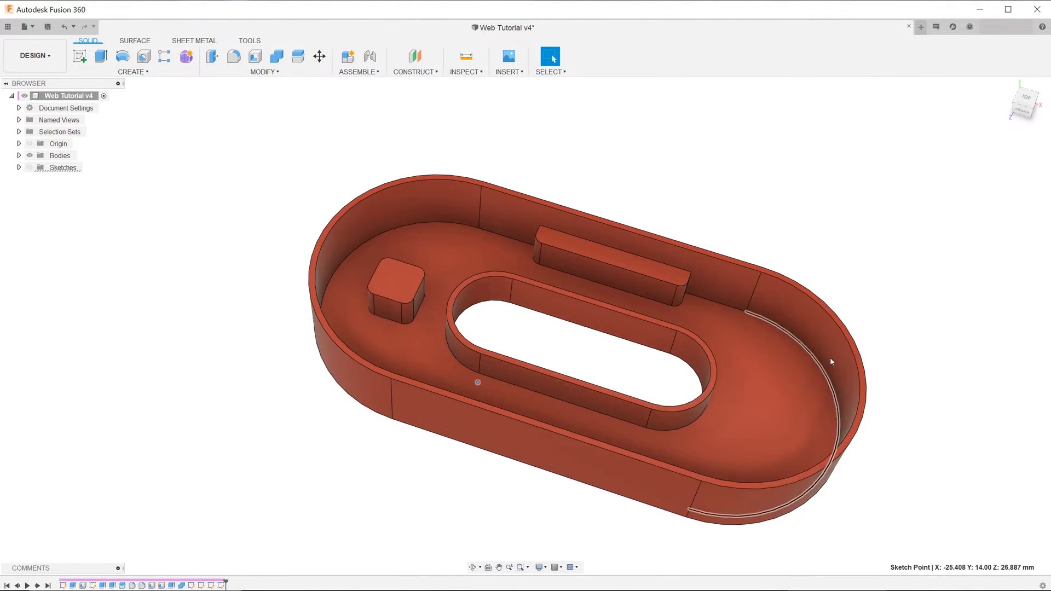
{"action": "left_click", "coordinate": [131, 72]}
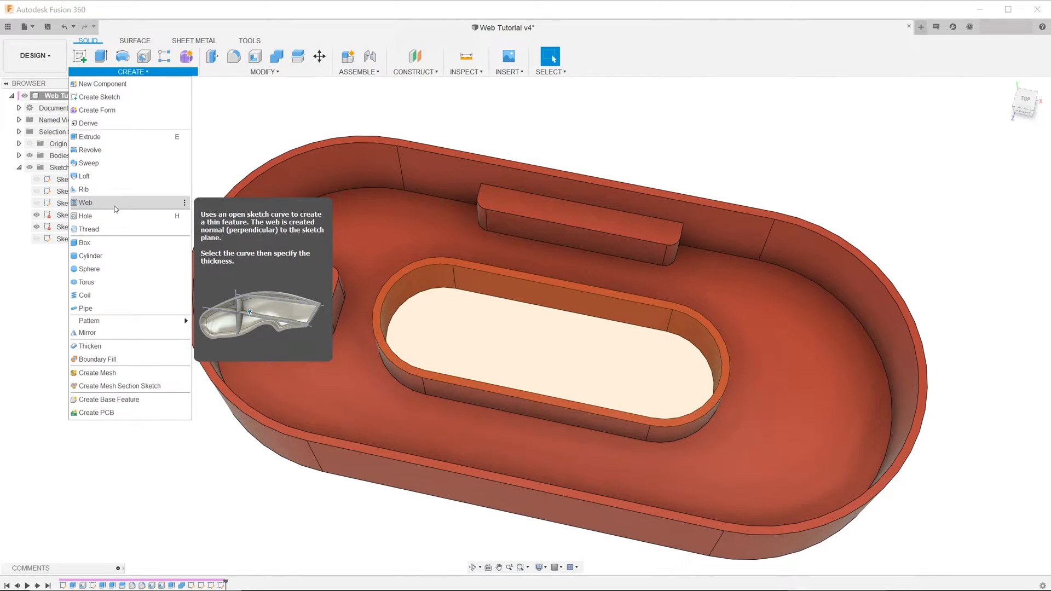
- Start a Web from the three sketch curves, 1.5 mm thick, One Direction
{"action": "left_click", "coordinate": [86, 201]}
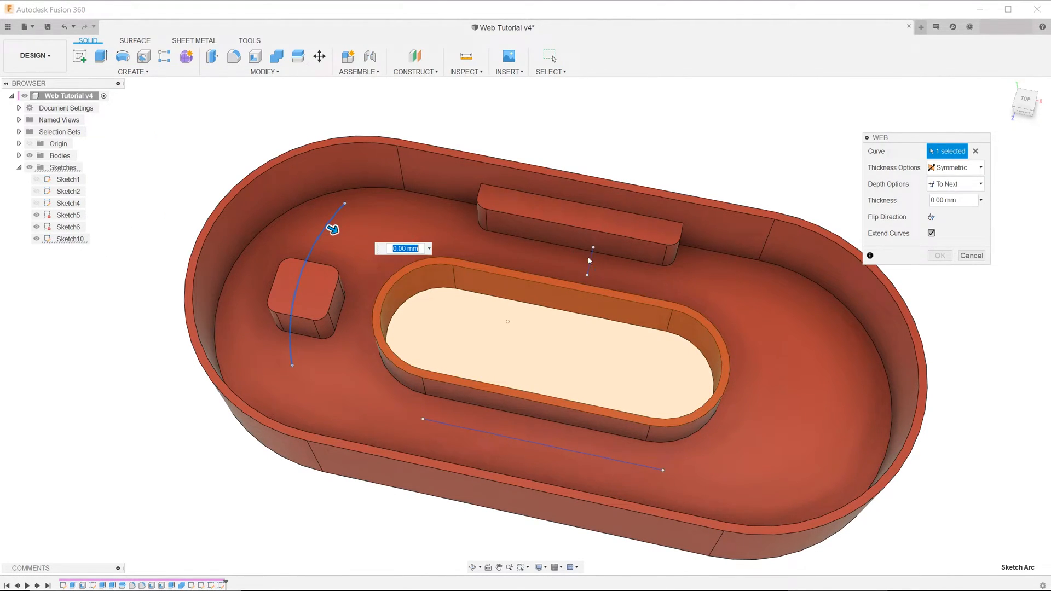
{"action": "left_click", "coordinate": [530, 435]}
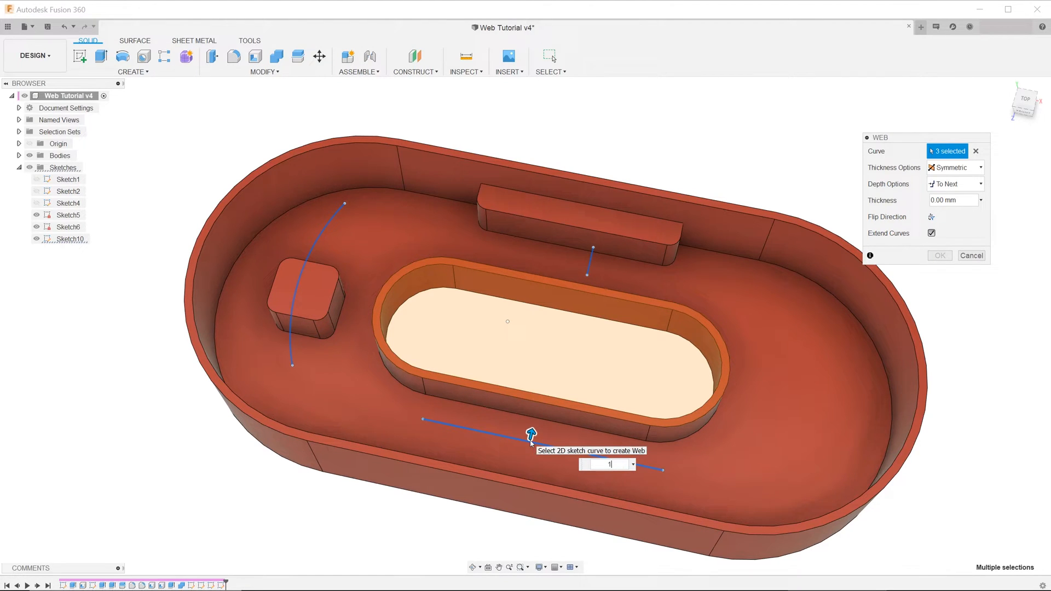
{"action": "type", "text": "1.5"}
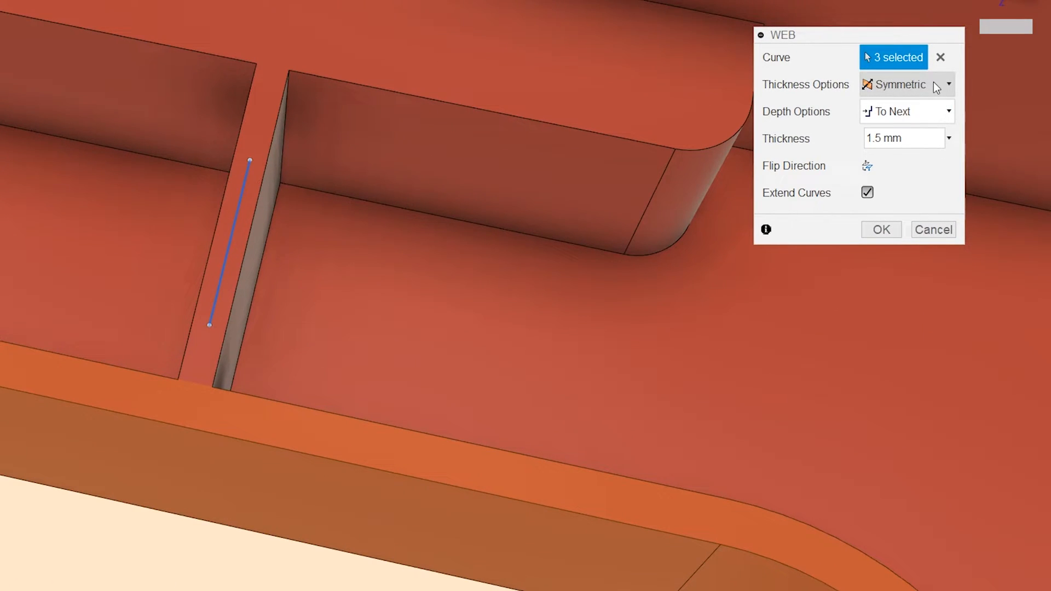
{"action": "left_click", "coordinate": [905, 84]}
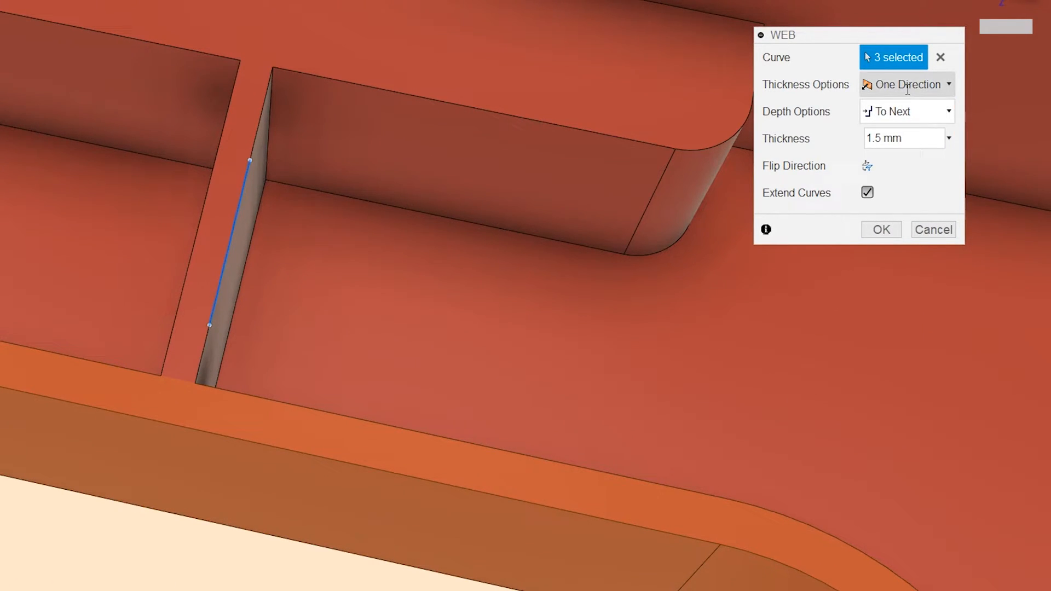
{"action": "left_click", "coordinate": [906, 85]}
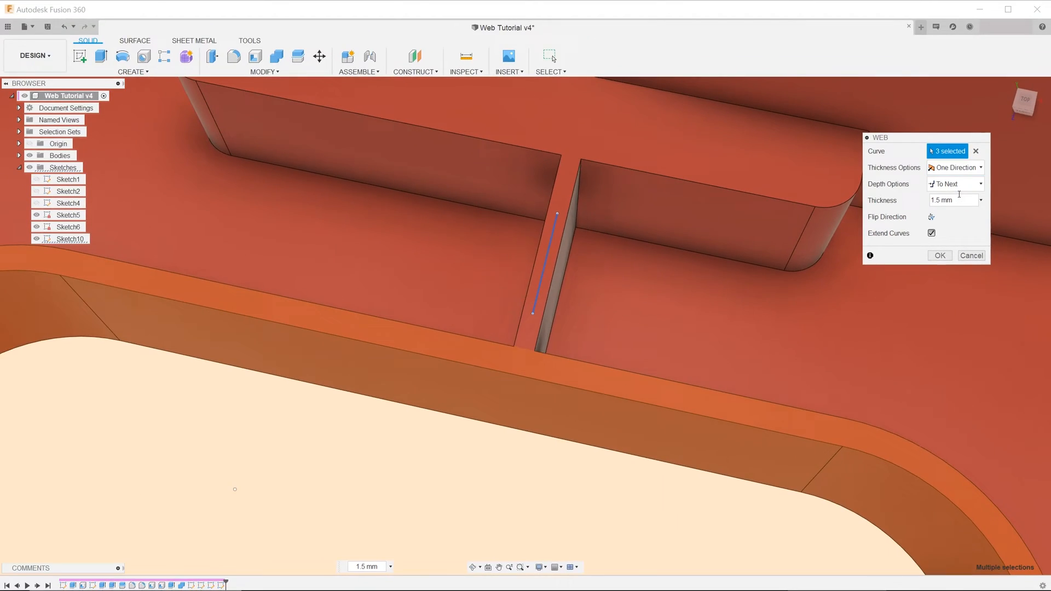
- Switch the web back to Symmetric 1.5 mm with Extend Curves and create the three ribs
{"action": "left_click", "coordinate": [954, 166]}
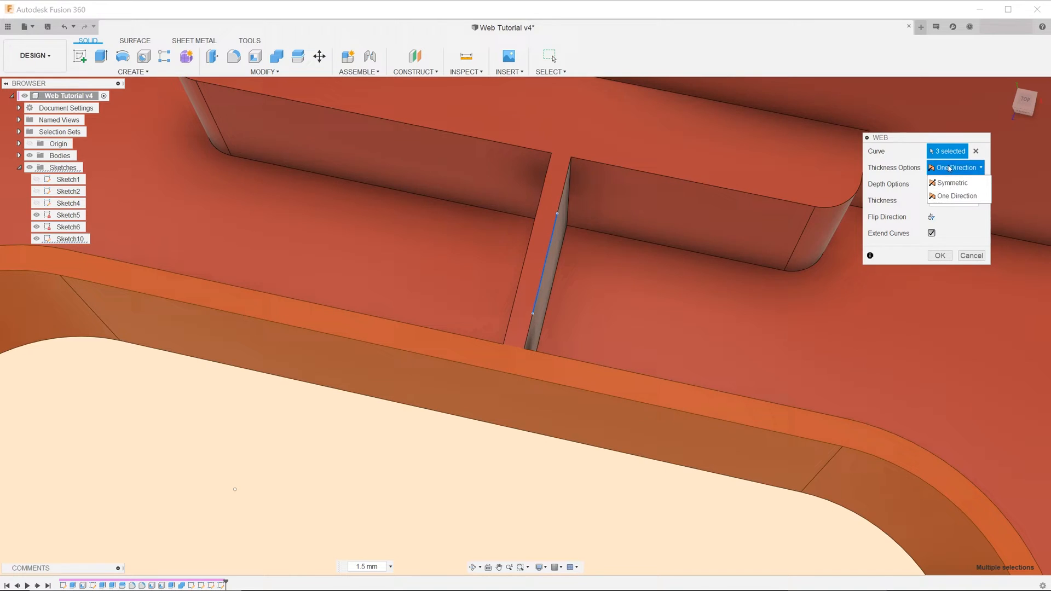
{"action": "left_click", "coordinate": [951, 183]}
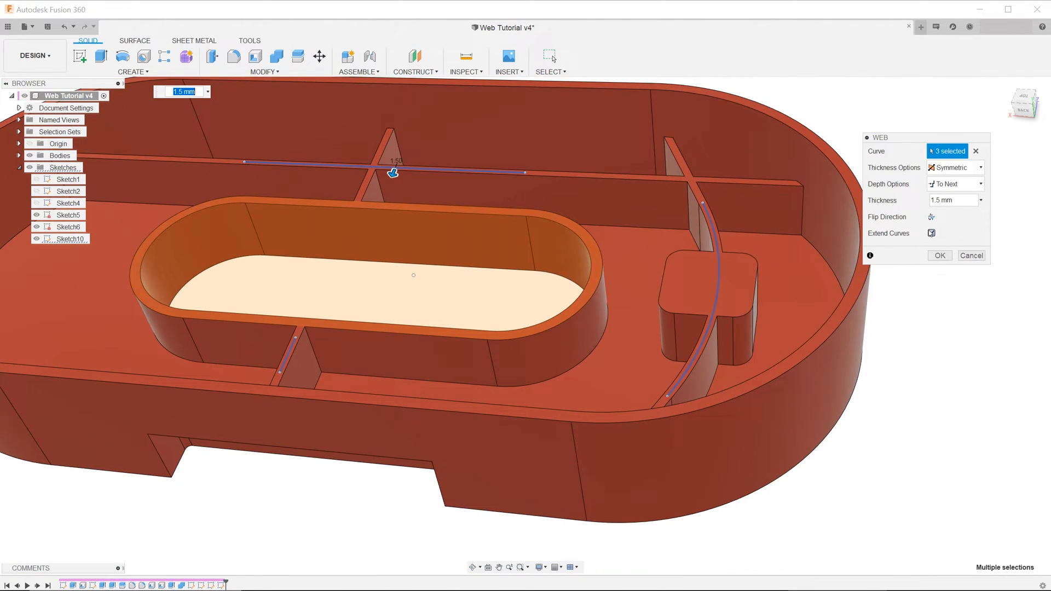
{"action": "left_click", "coordinate": [931, 232]}
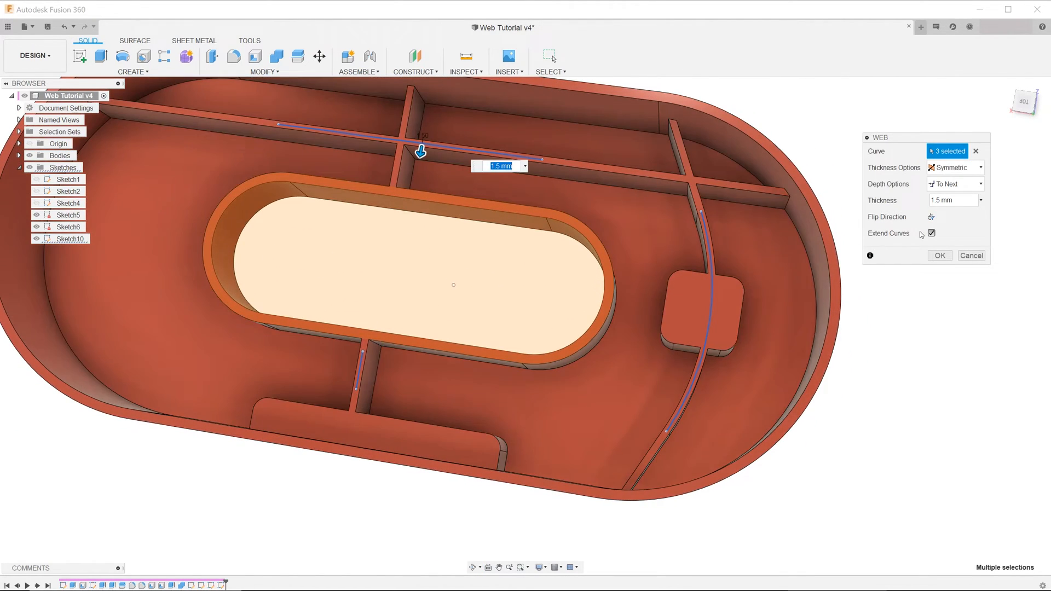
{"action": "left_click", "coordinate": [931, 233]}
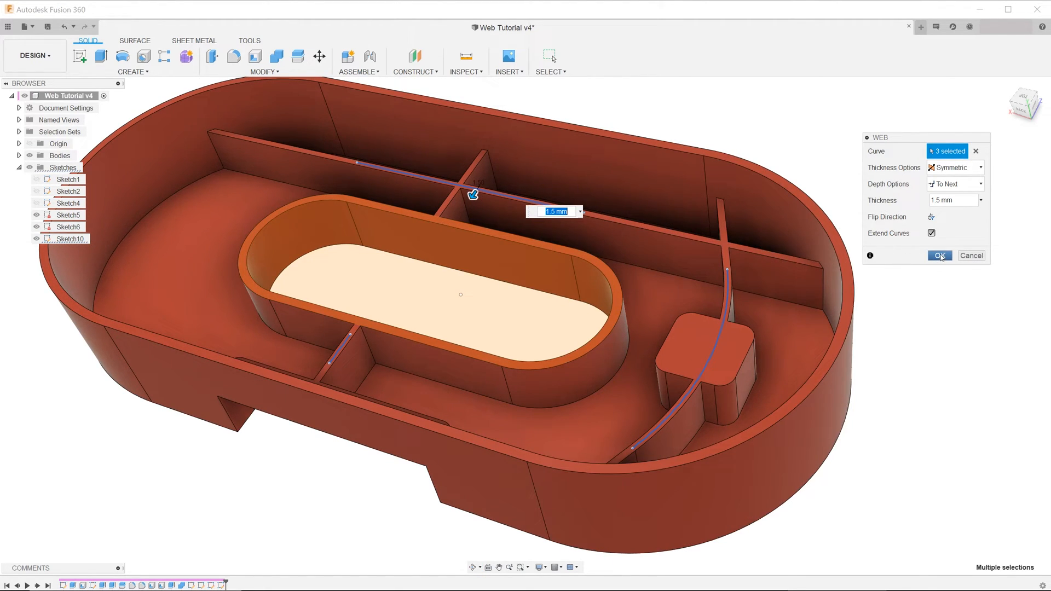
{"action": "left_click", "coordinate": [939, 255]}
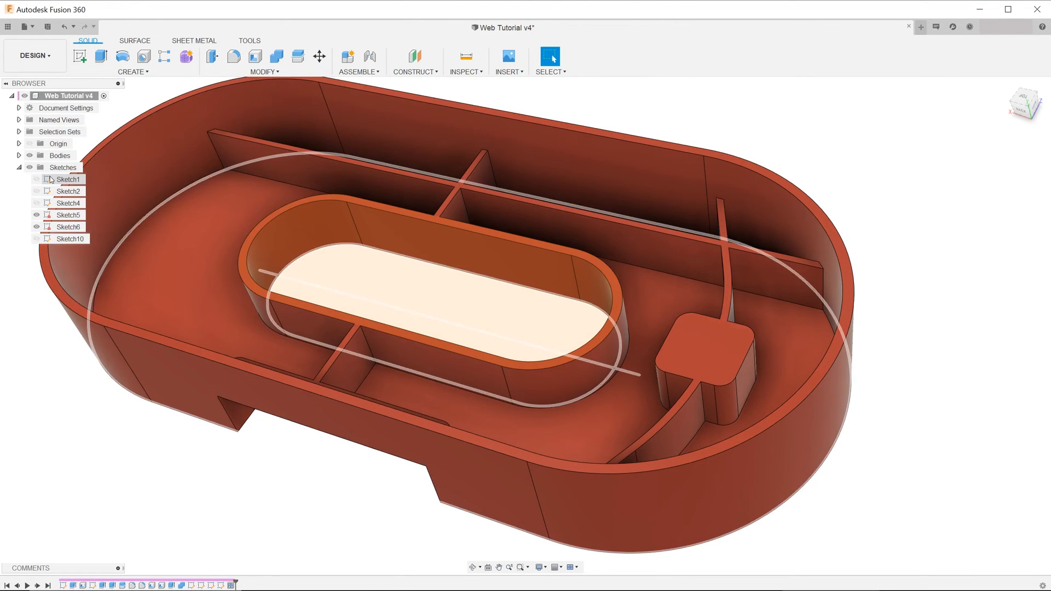
{"action": "right_click", "coordinate": [67, 179]}
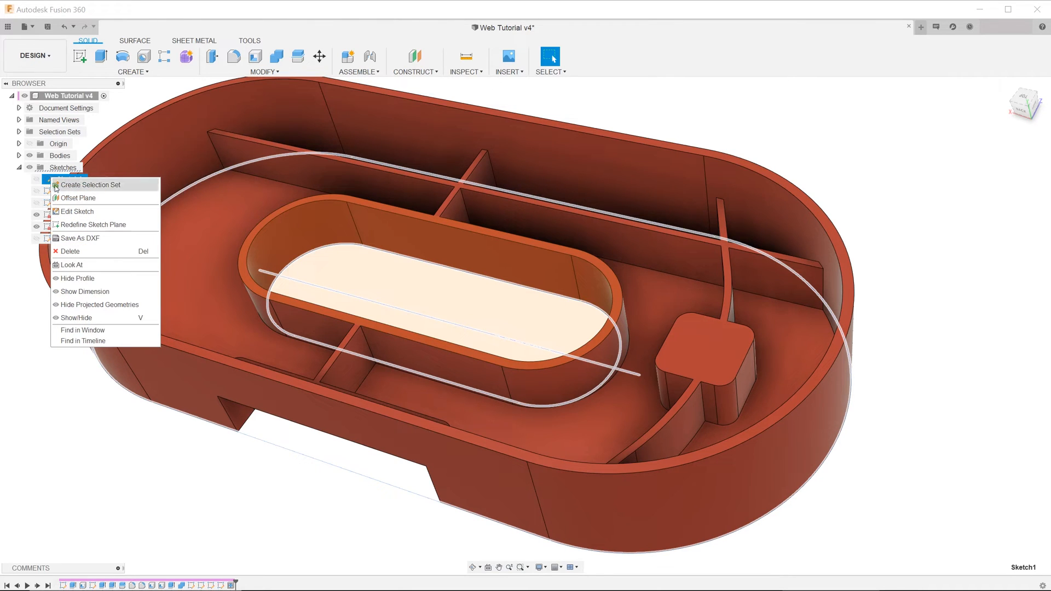
- Edit Sketch1 to narrow the central slot and finish so the ribs update
{"action": "left_click", "coordinate": [78, 211]}
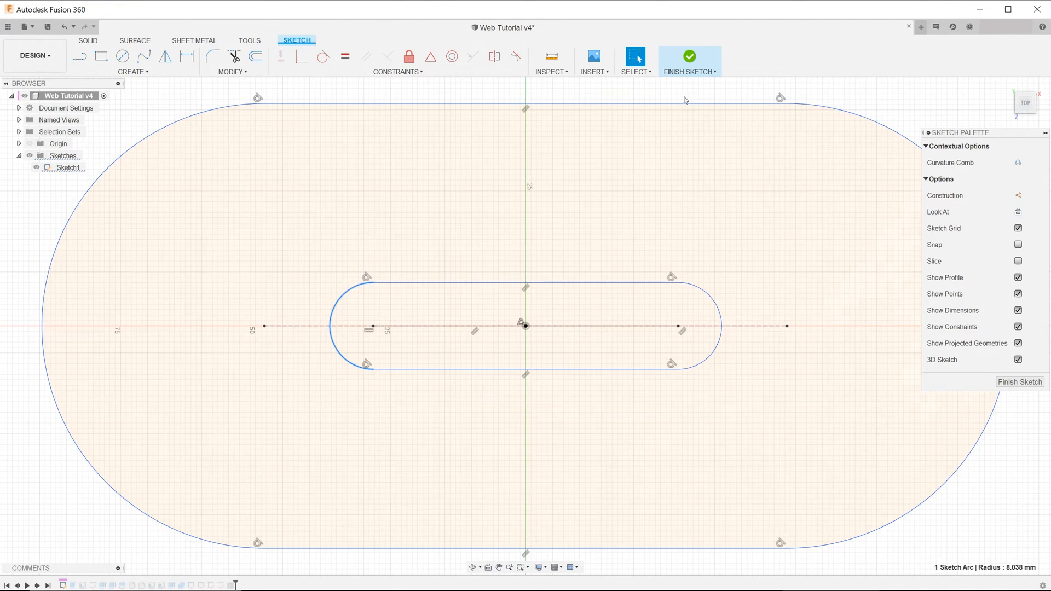
{"action": "left_click", "coordinate": [689, 56]}
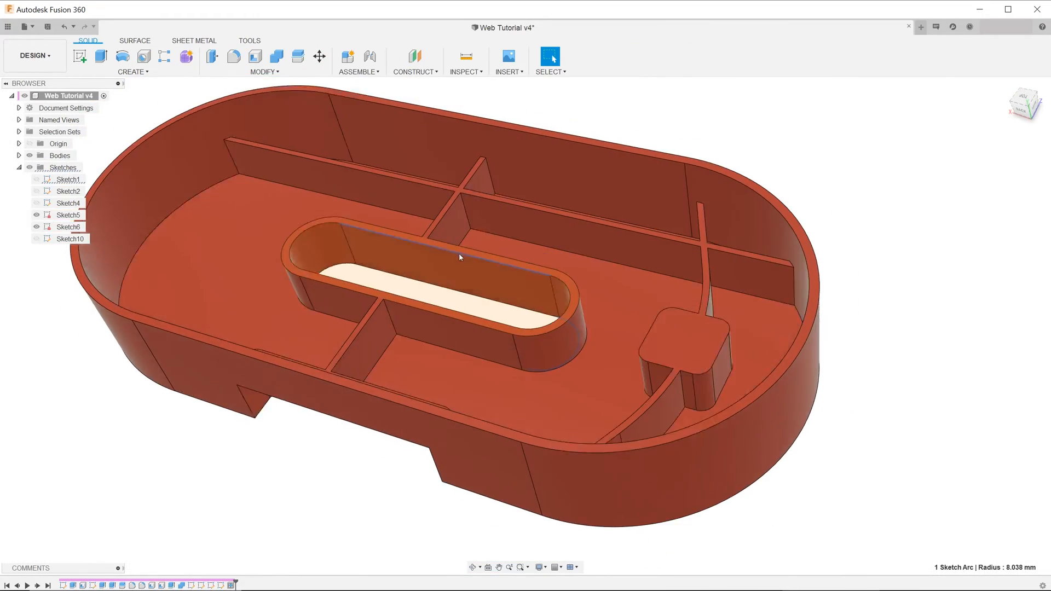